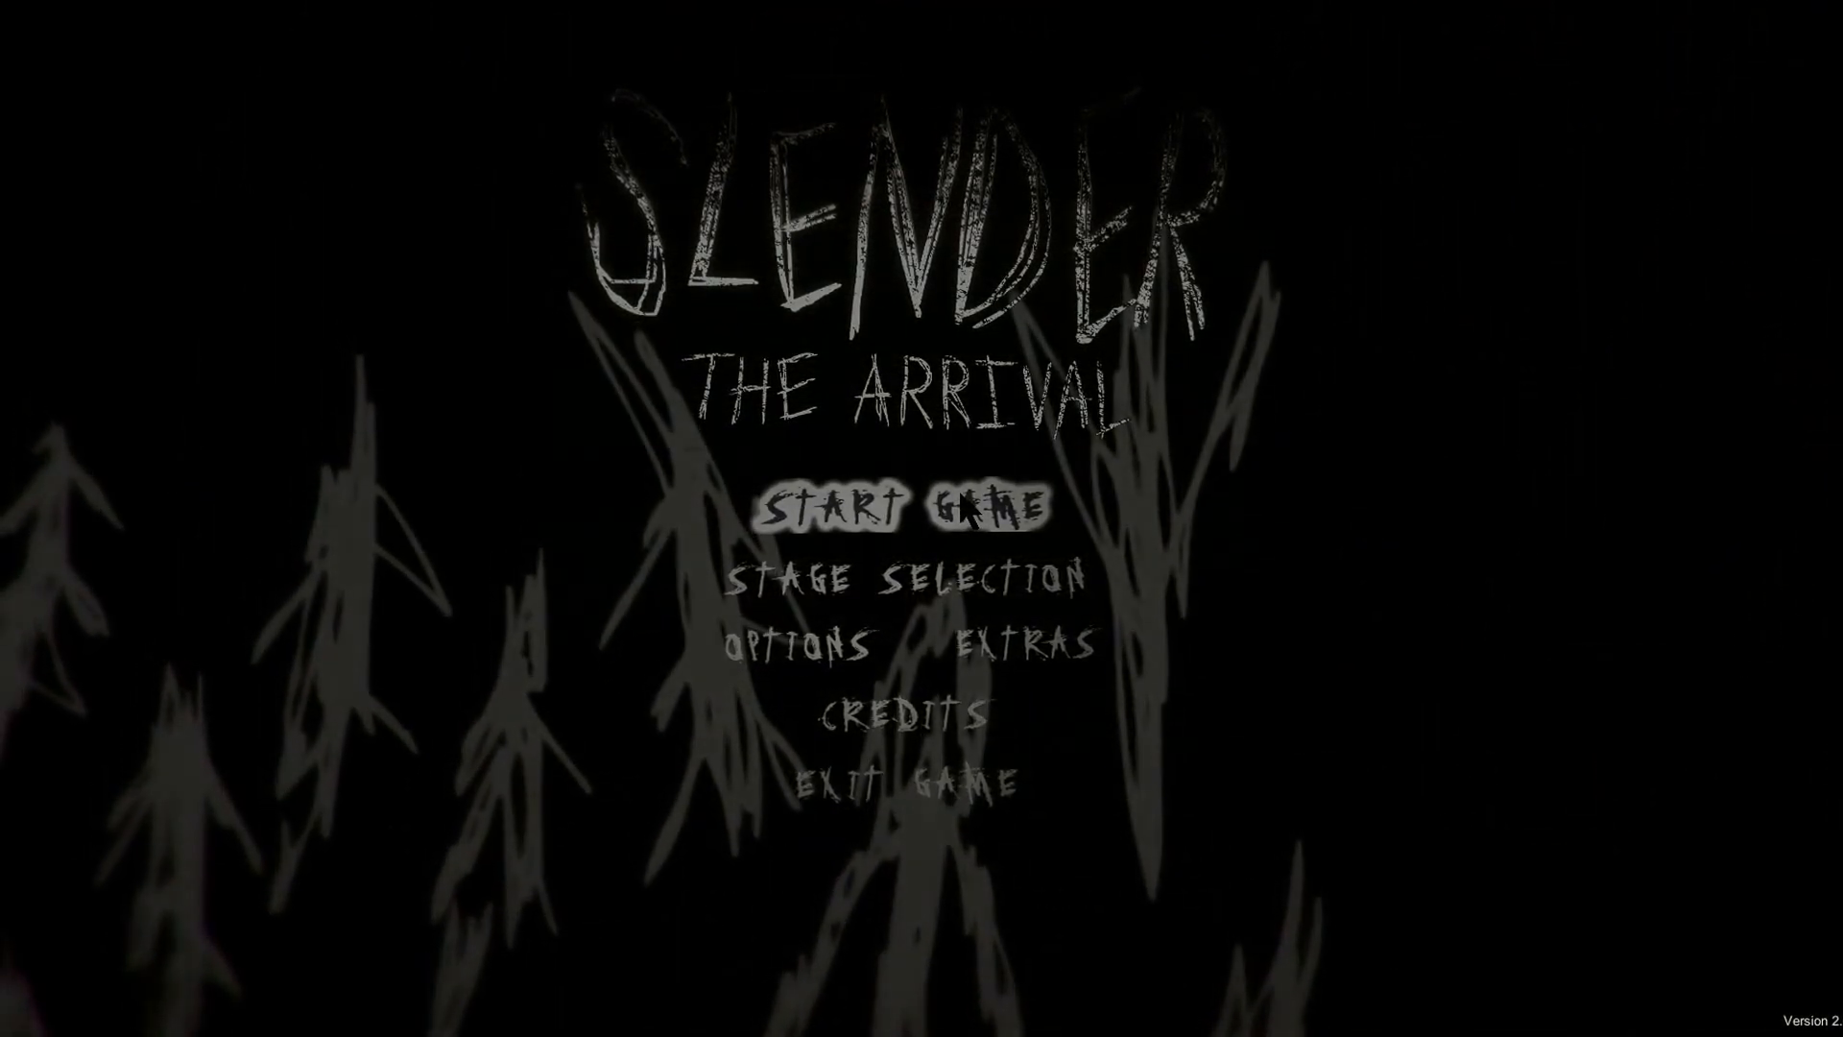
{"action": "left_click", "coordinate": [906, 506]}
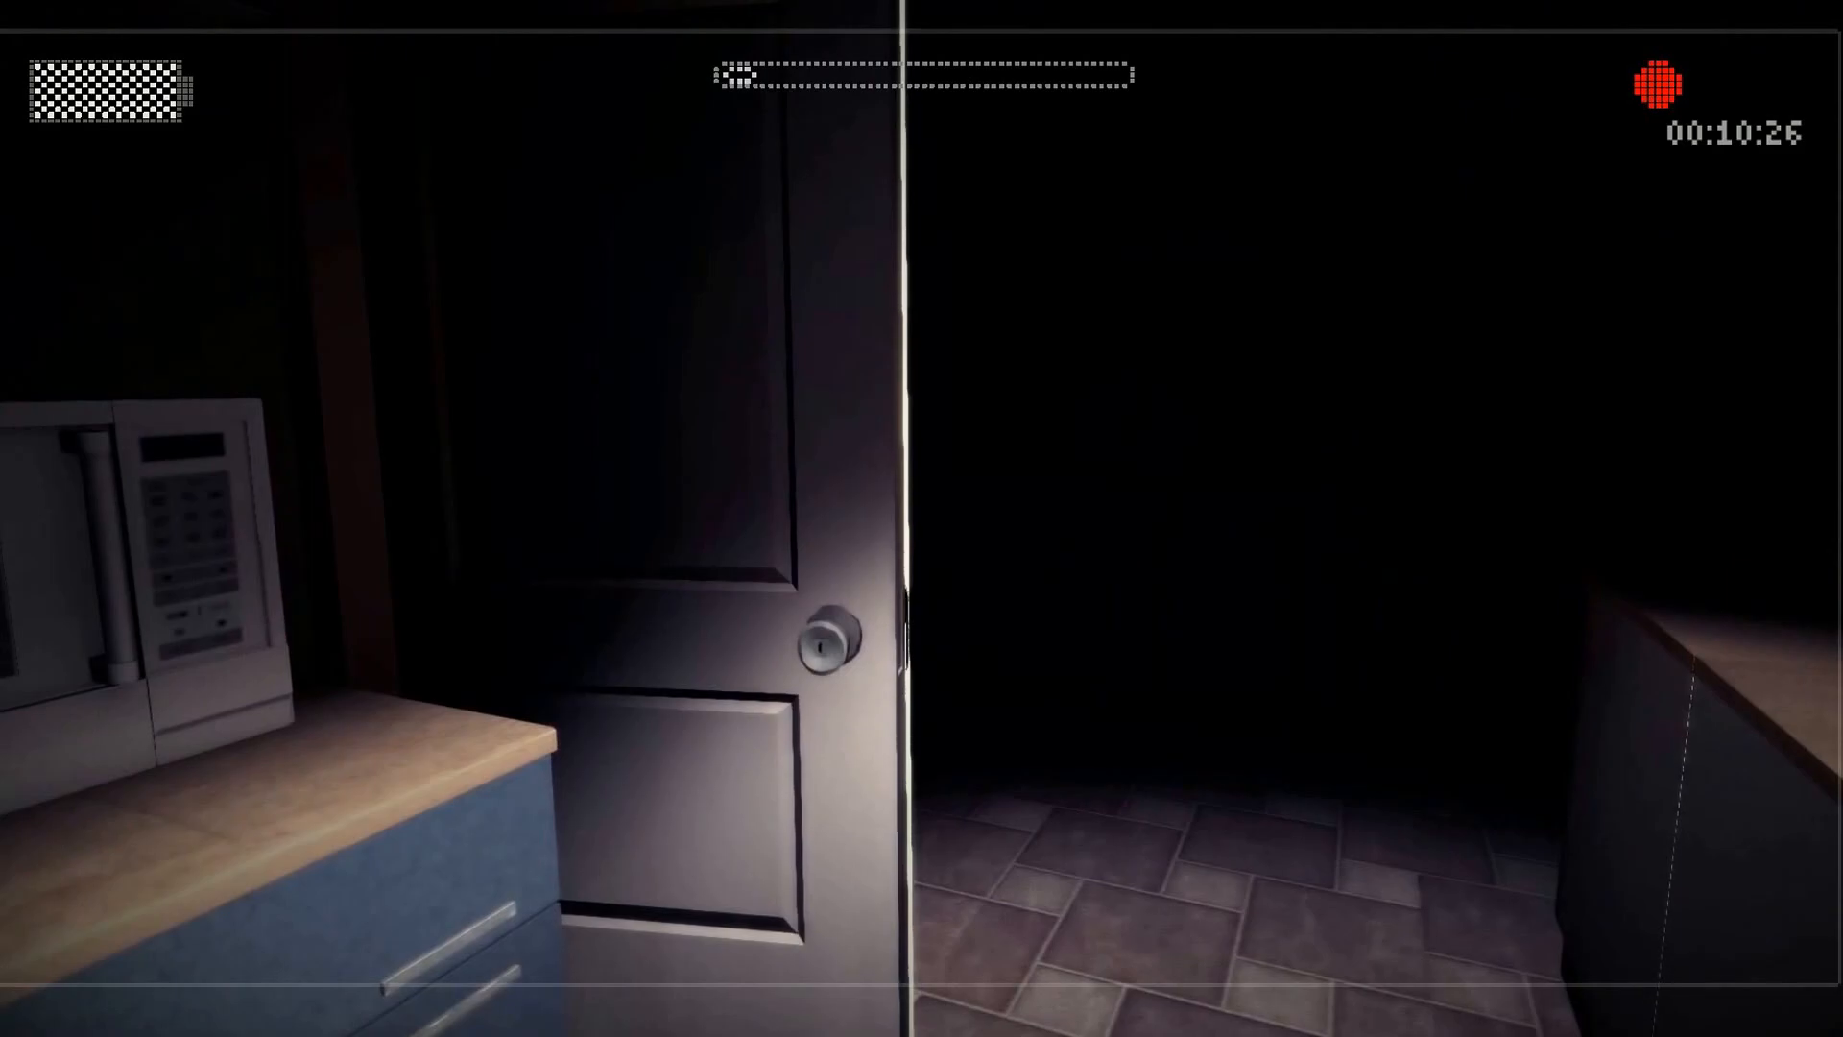
{"action": "mouse_move", "coordinate": [921, 519]}
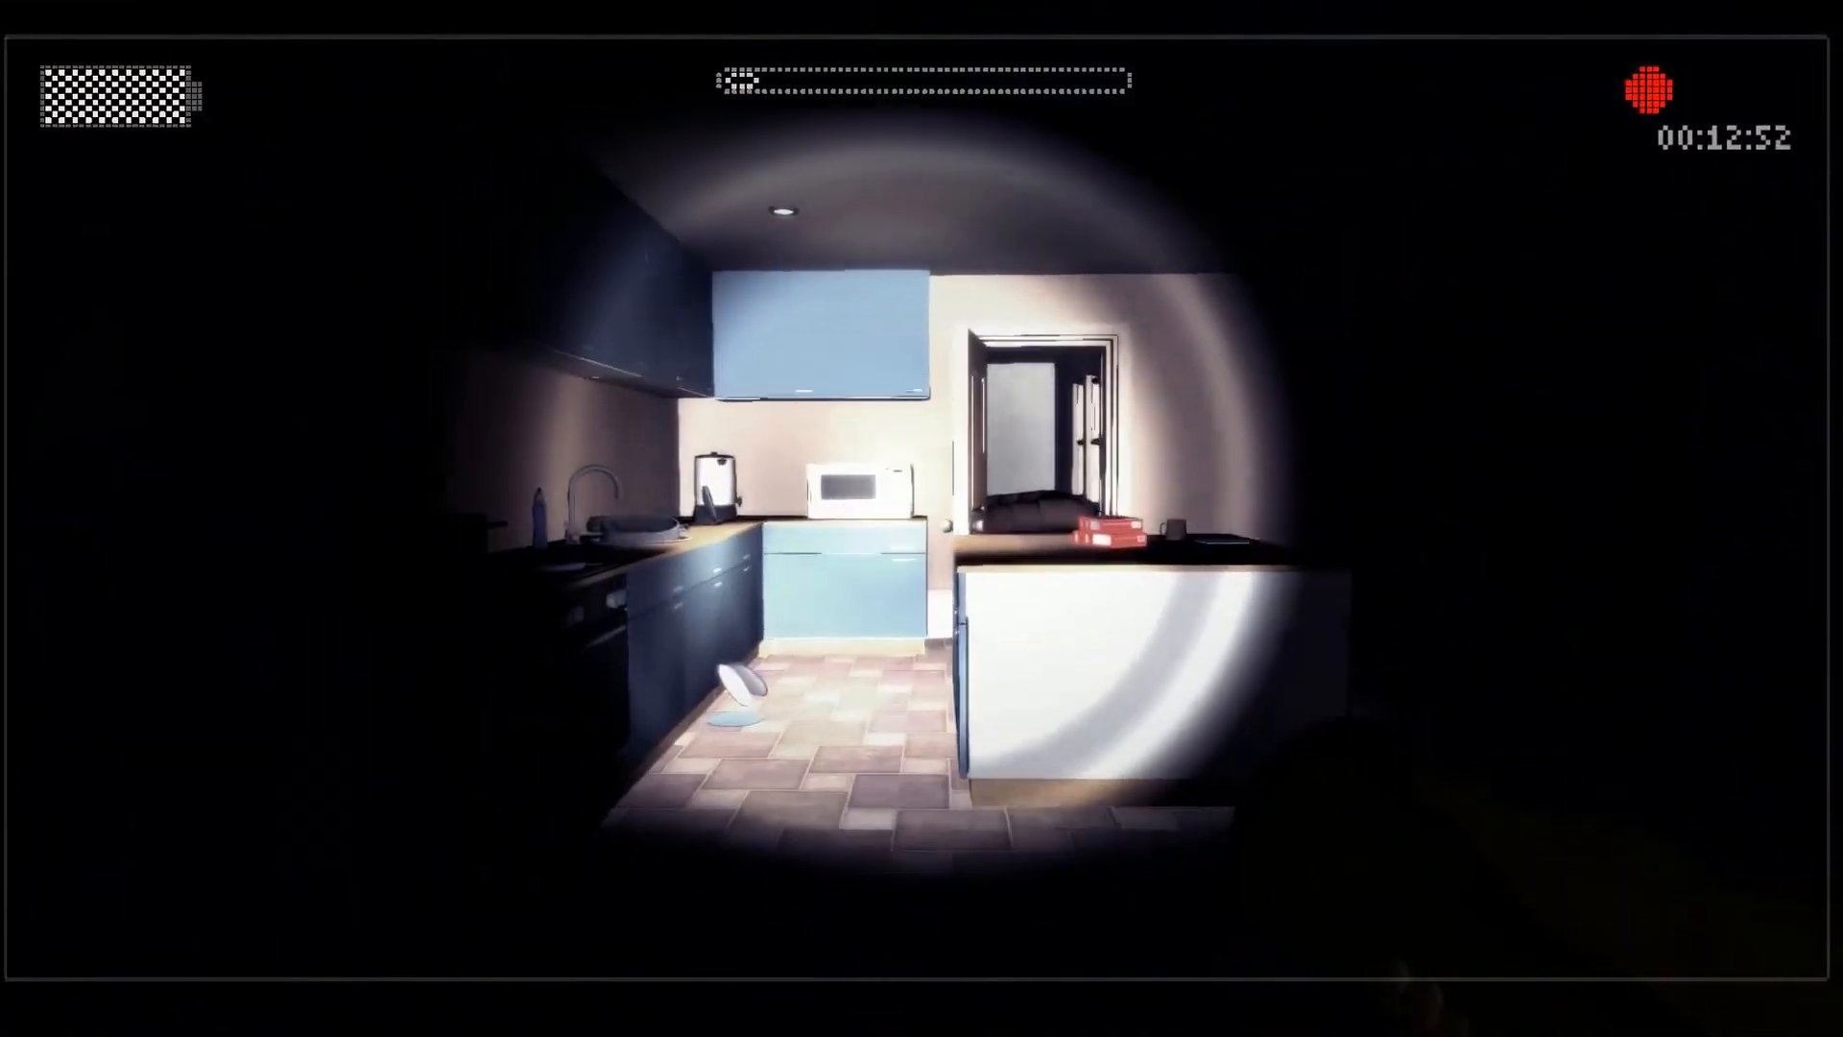
{"action": "mouse_move", "coordinate": [921, 518]}
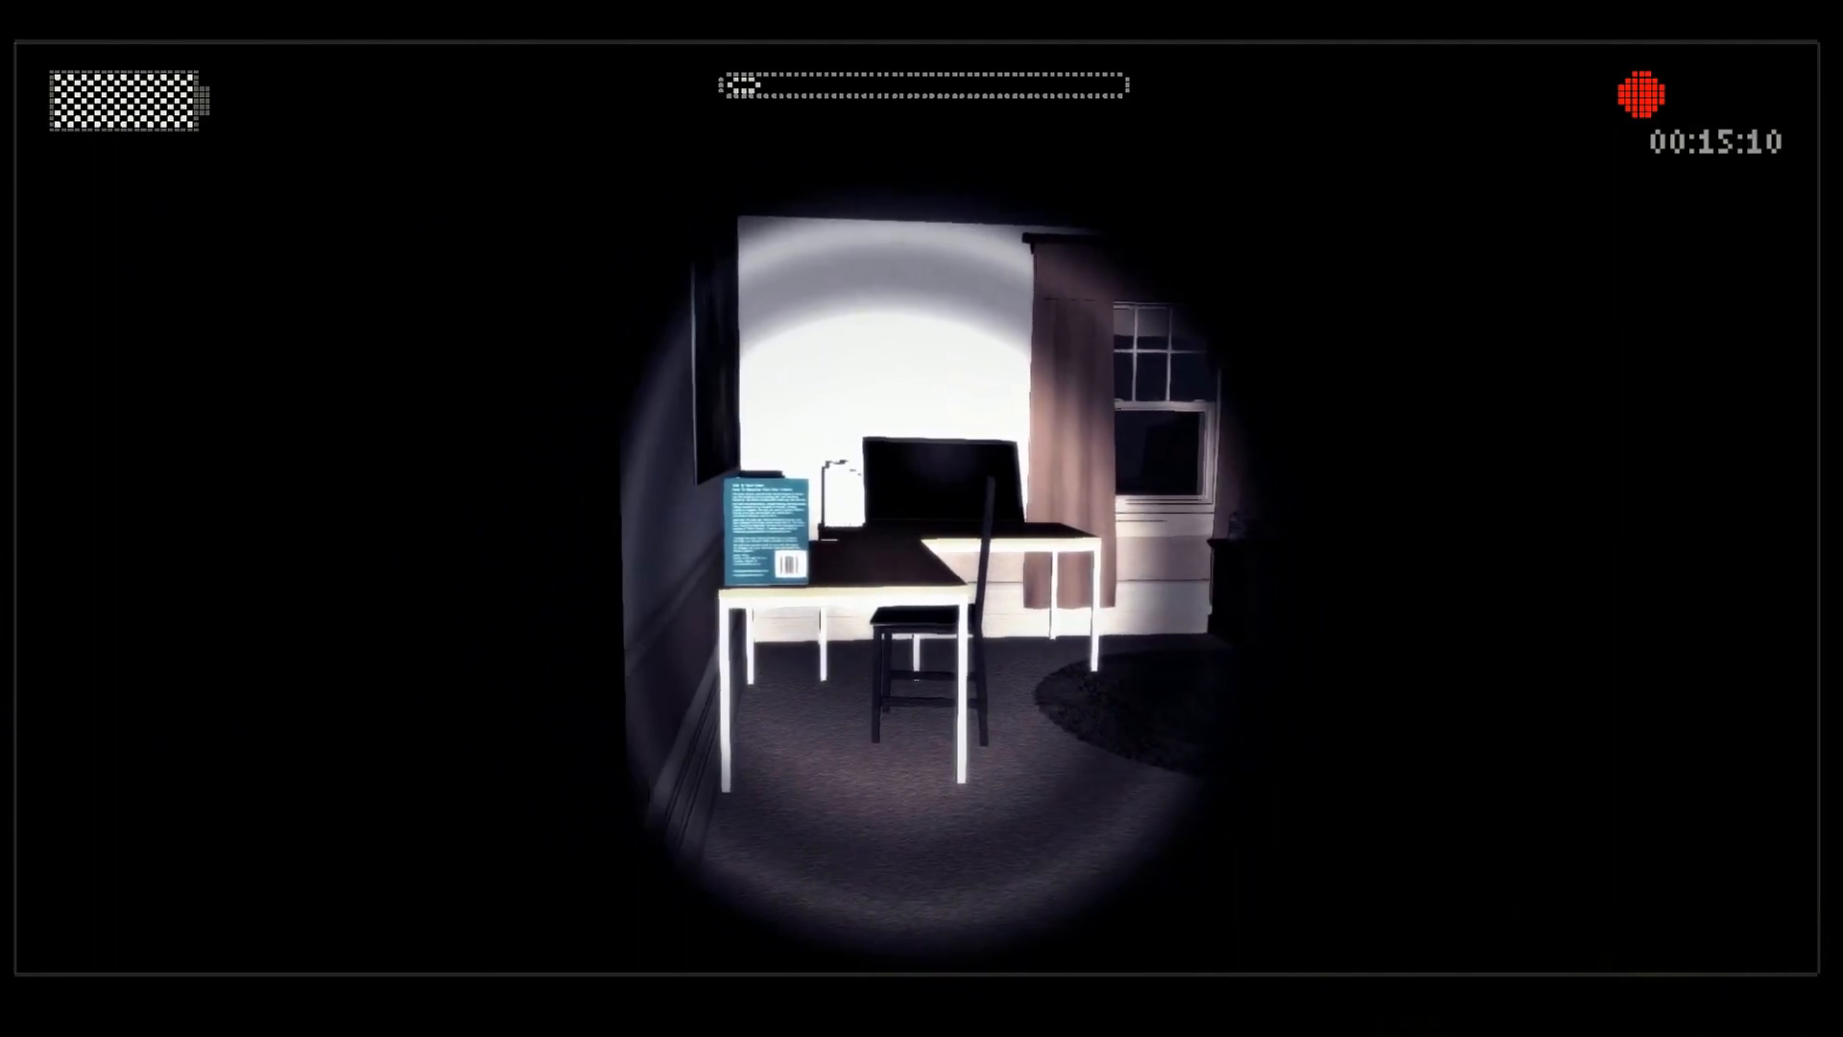
{"action": "mouse_move", "coordinate": [921, 518]}
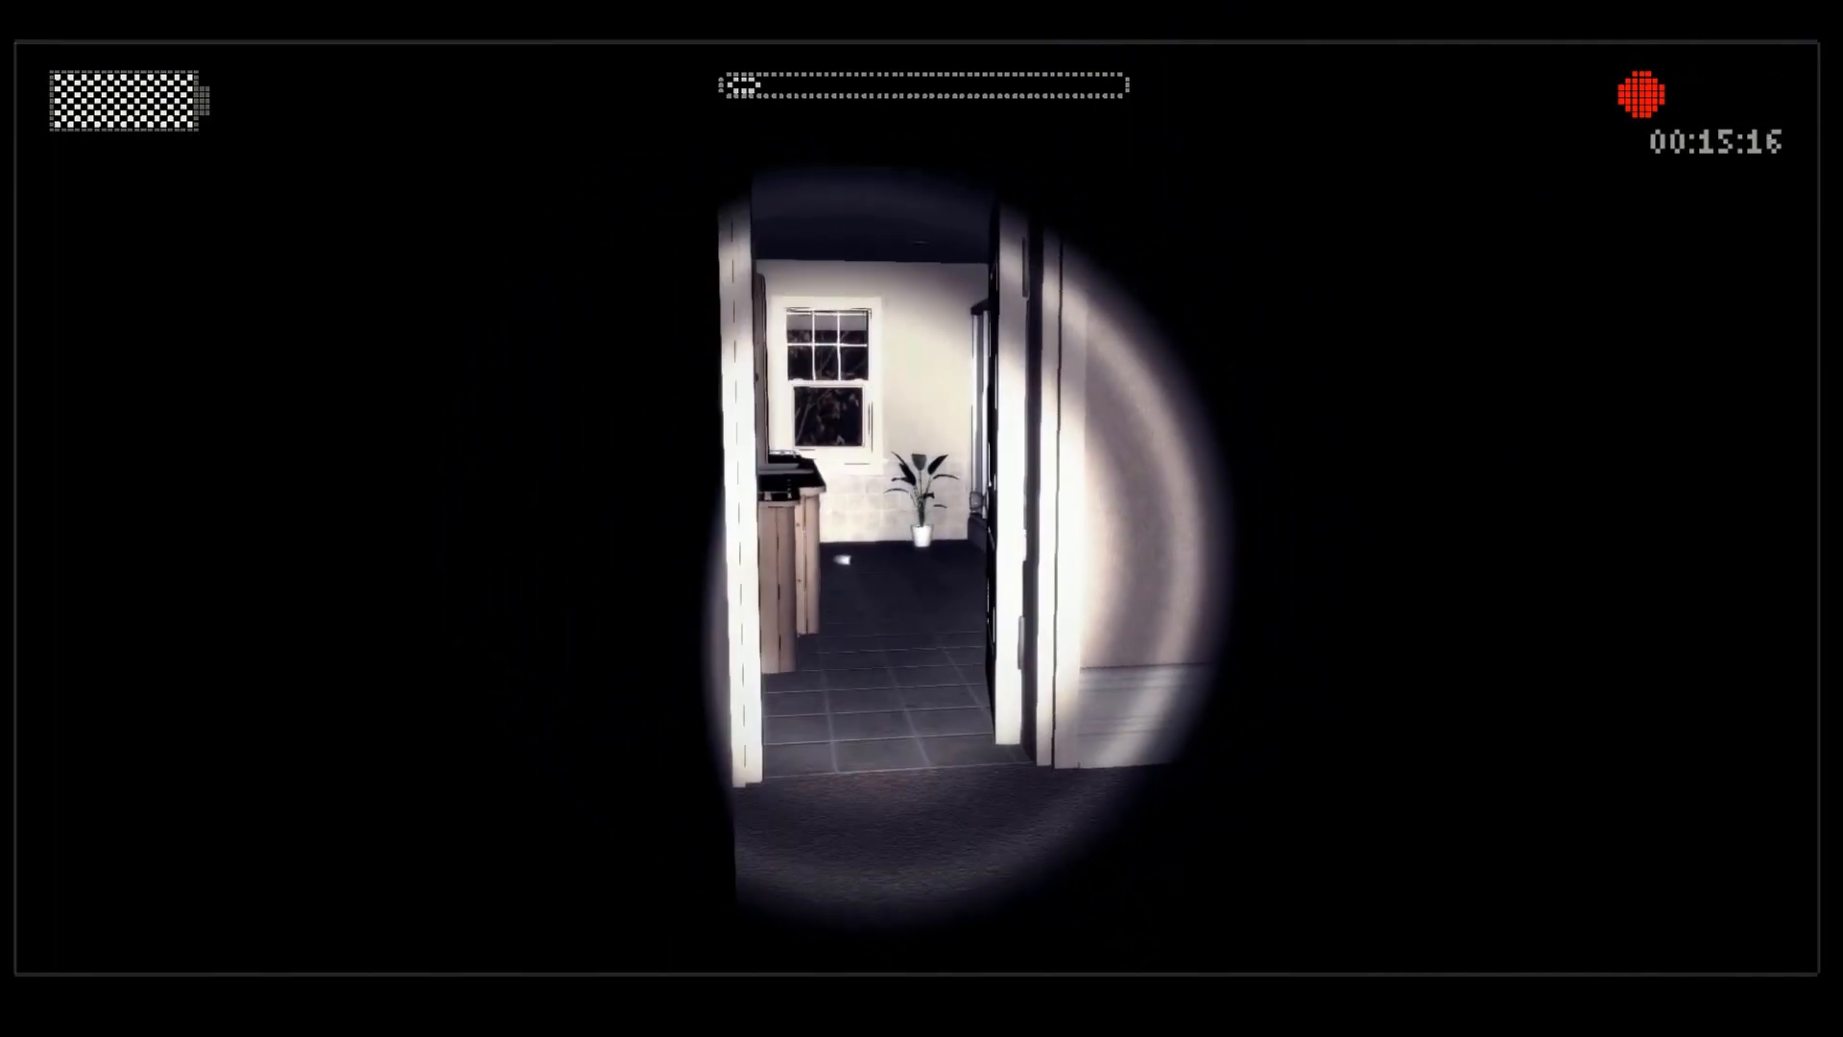
{"action": "mouse_move", "coordinate": [921, 518]}
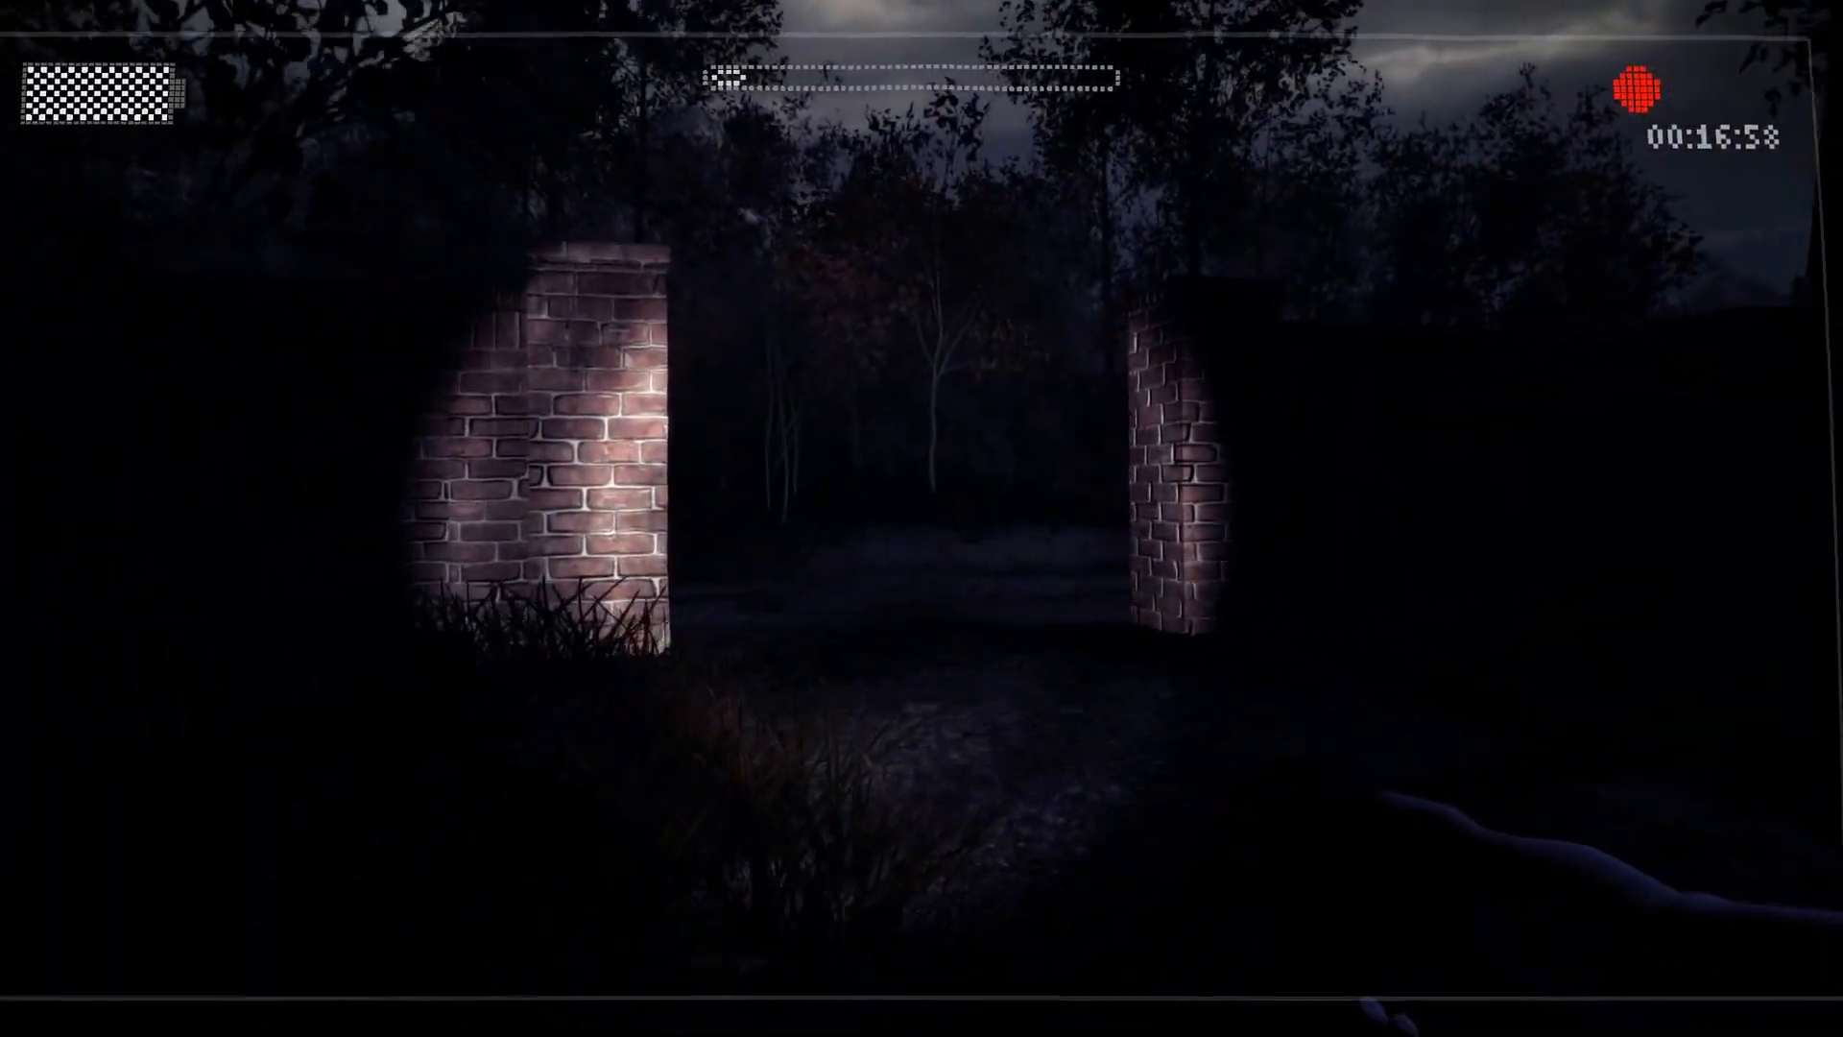
{"action": "mouse_move", "coordinate": [922, 518]}
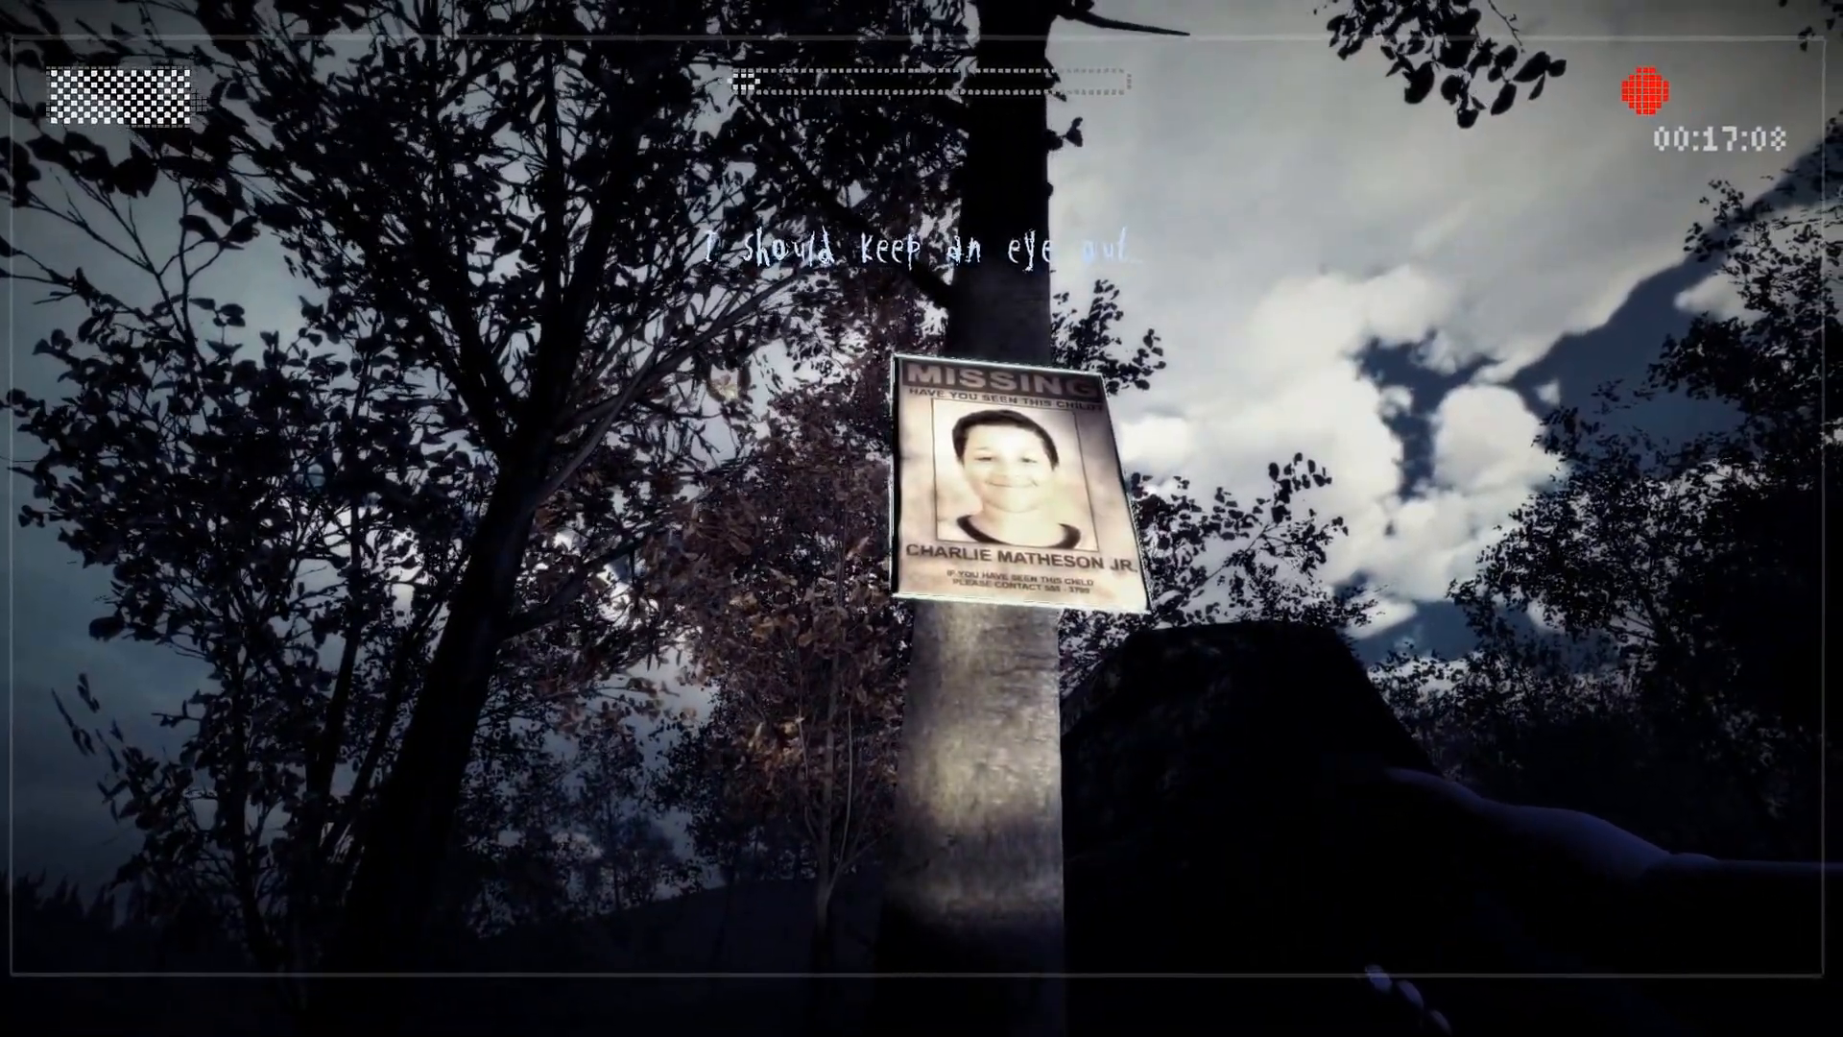
{"action": "left_click", "coordinate": [1025, 493]}
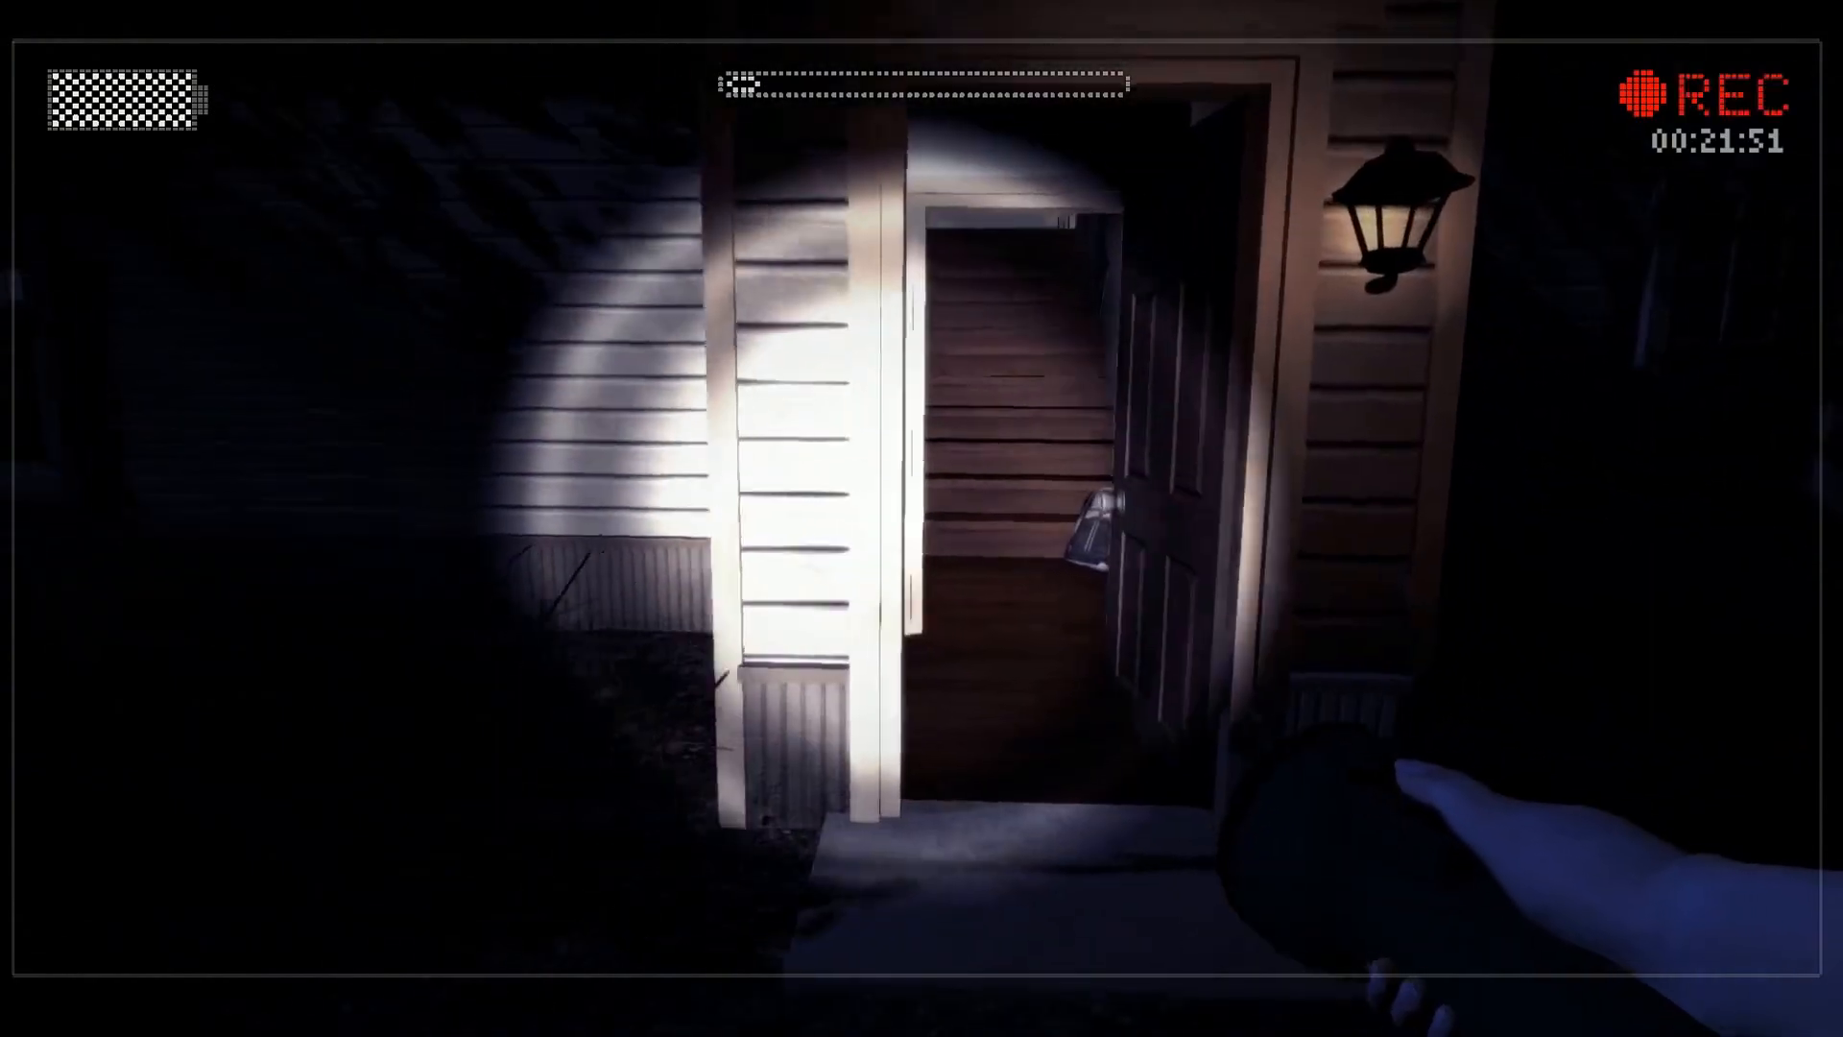
{"action": "mouse_move", "coordinate": [922, 518]}
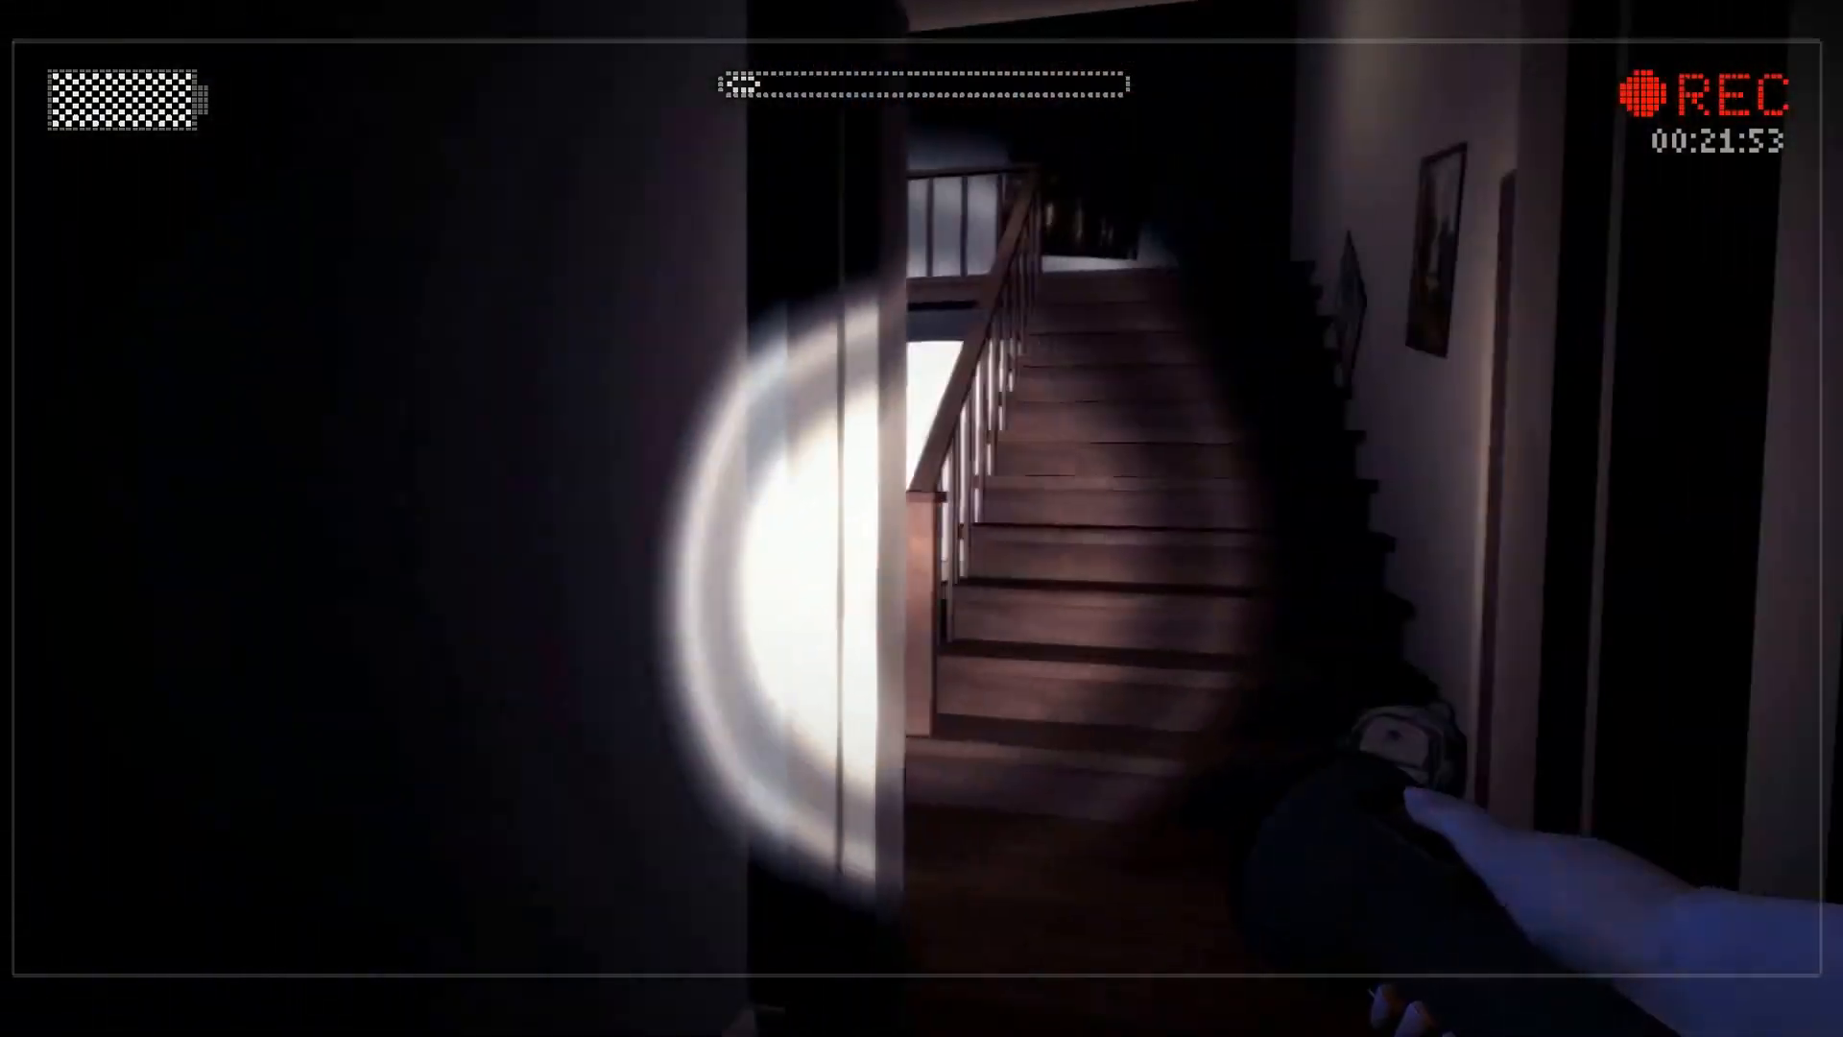